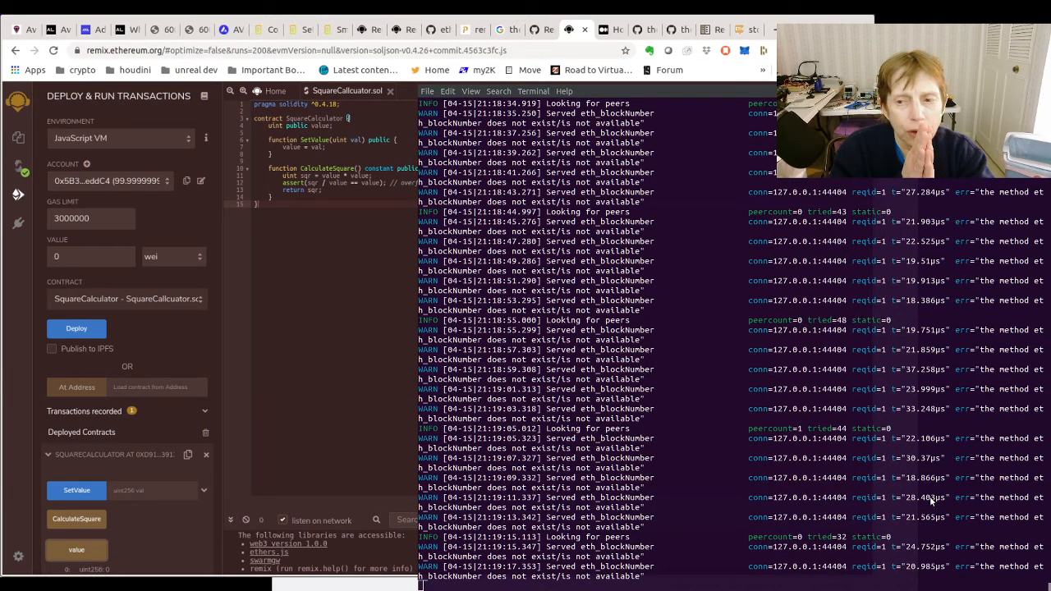
- Deploy SquareCalculator in the JavaScript VM and expand it under Deployed Contracts
scroll("down", 3)
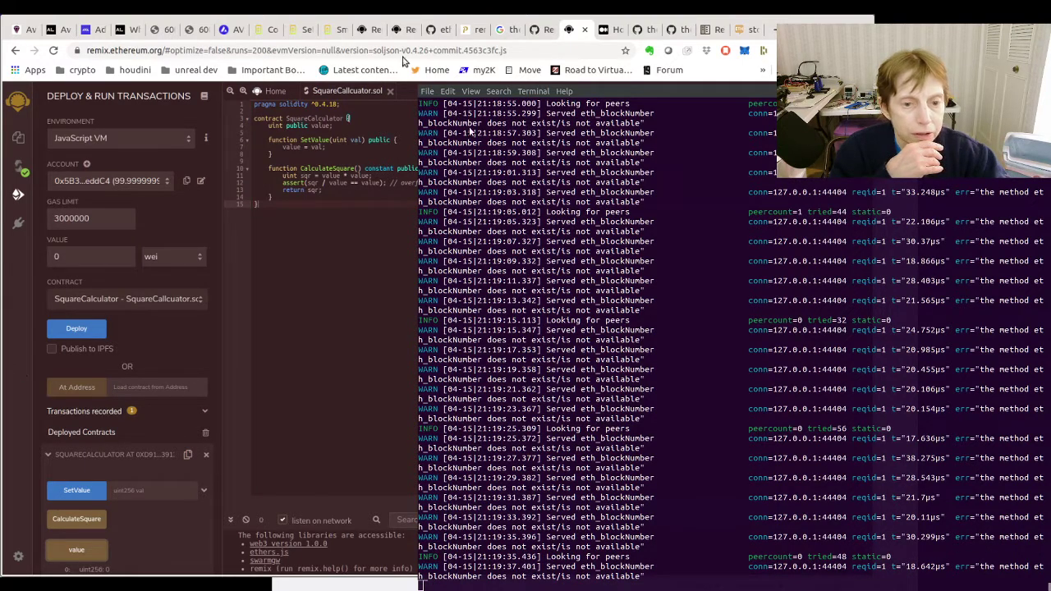
scroll("down", 3)
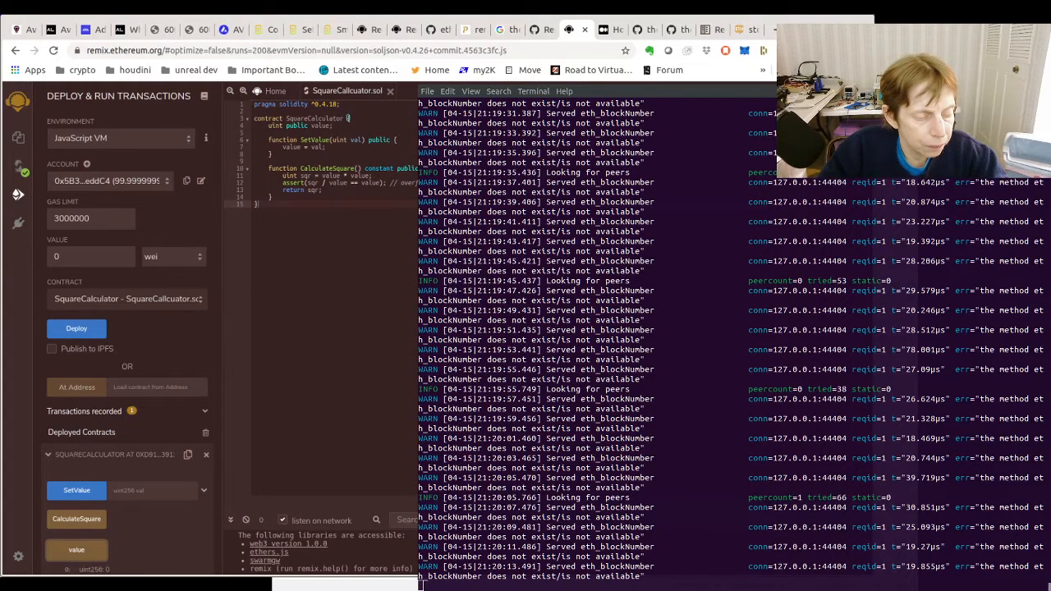
scroll("down", 3)
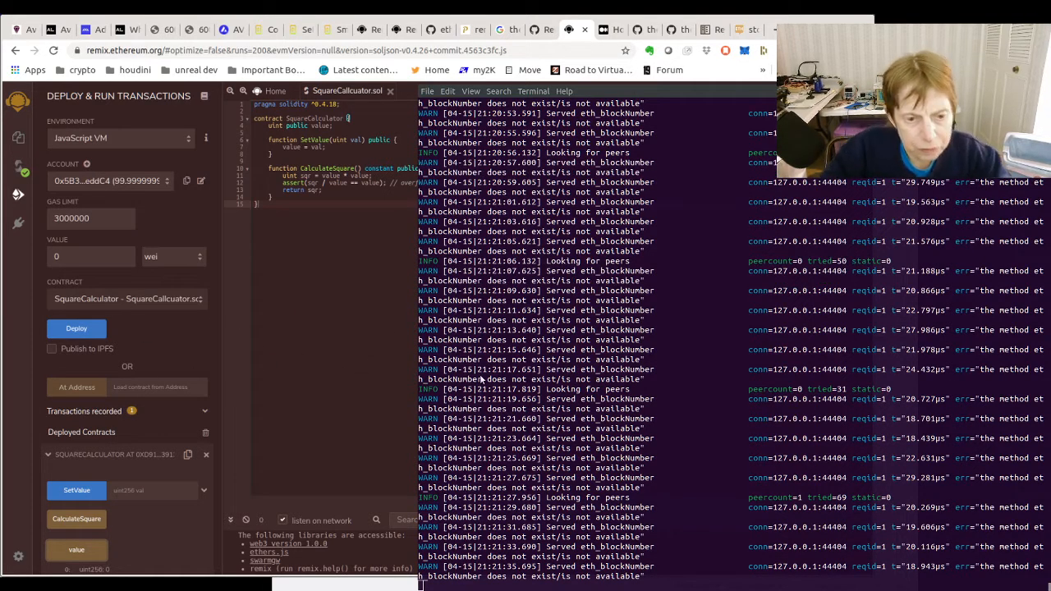
scroll("down", 3)
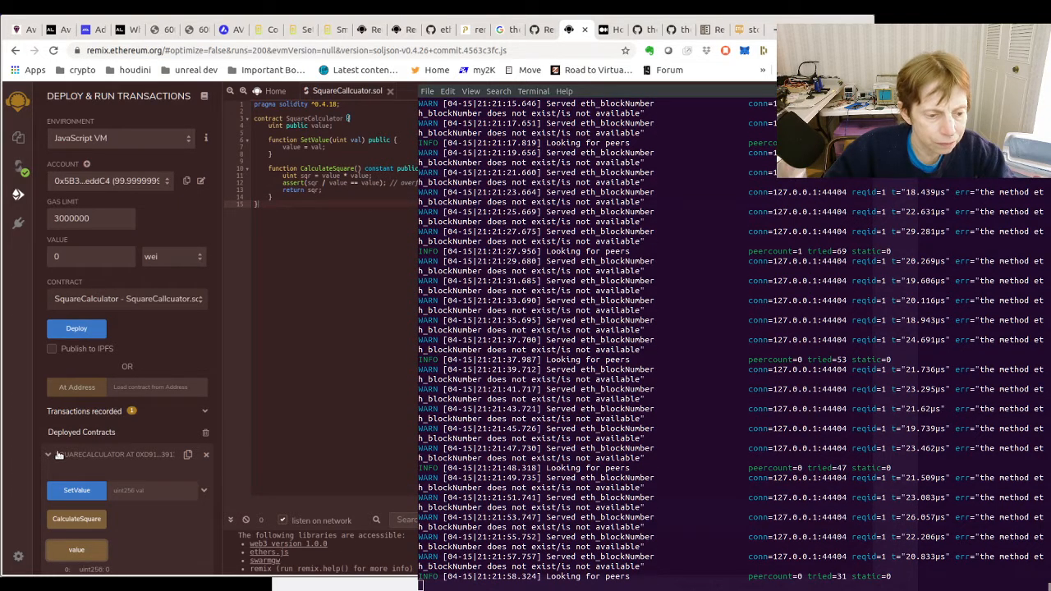
left_click(148, 489)
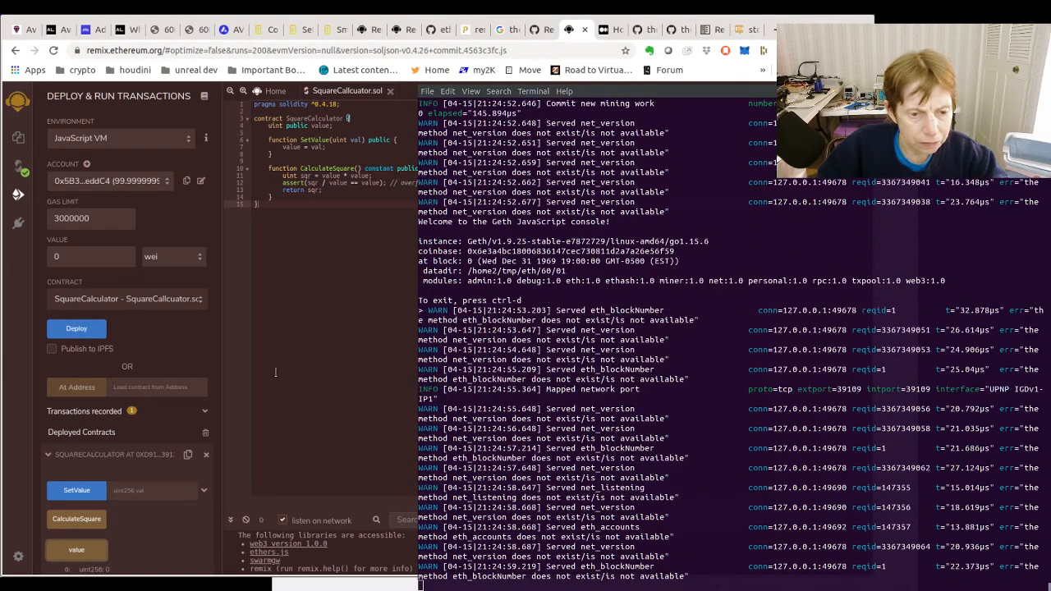
scroll("down", 3)
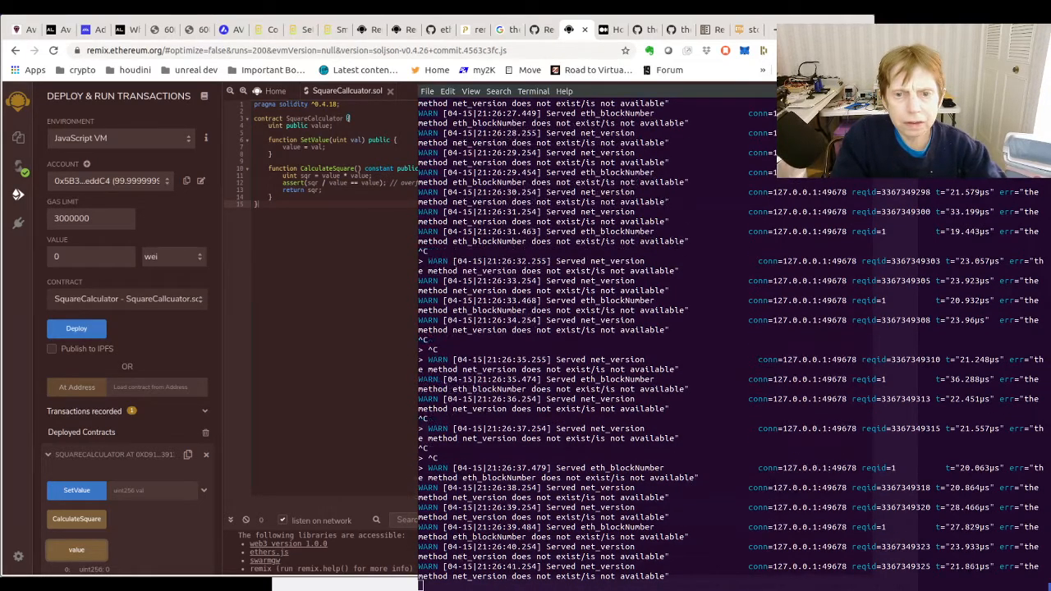
scroll("down", 3)
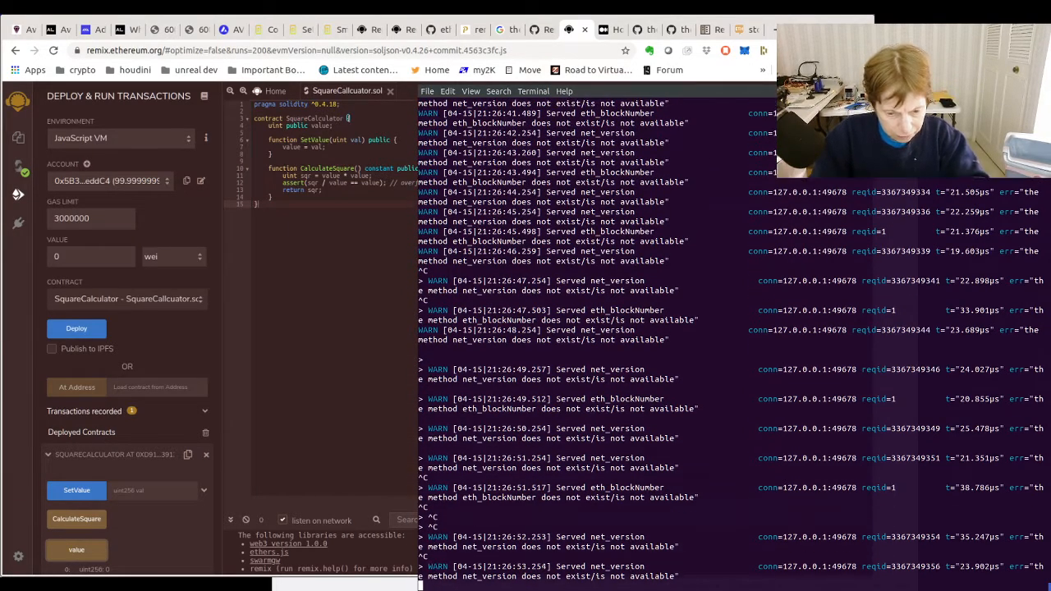
scroll("down", 3)
type(".")
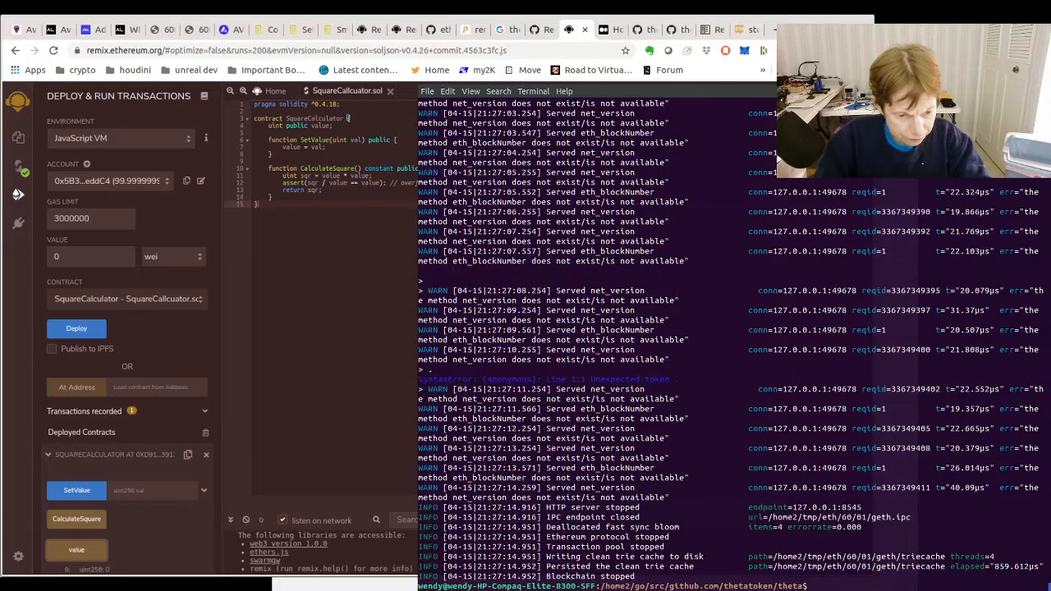
- Stop the running geth node with Ctrl+C, returning to the shell prompt
key("ctrl+c")
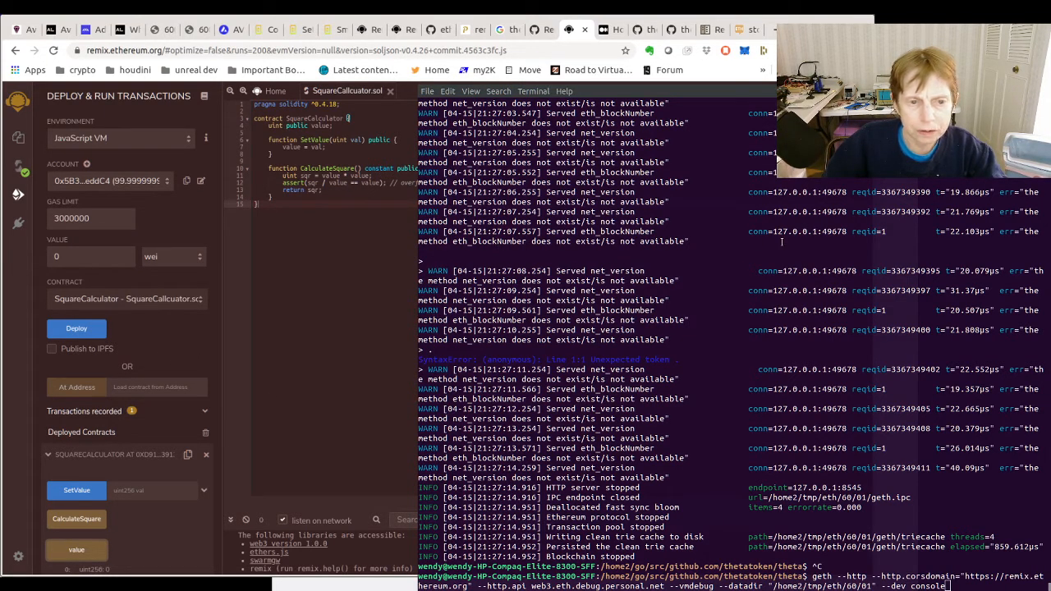
mouse_move(188, 190)
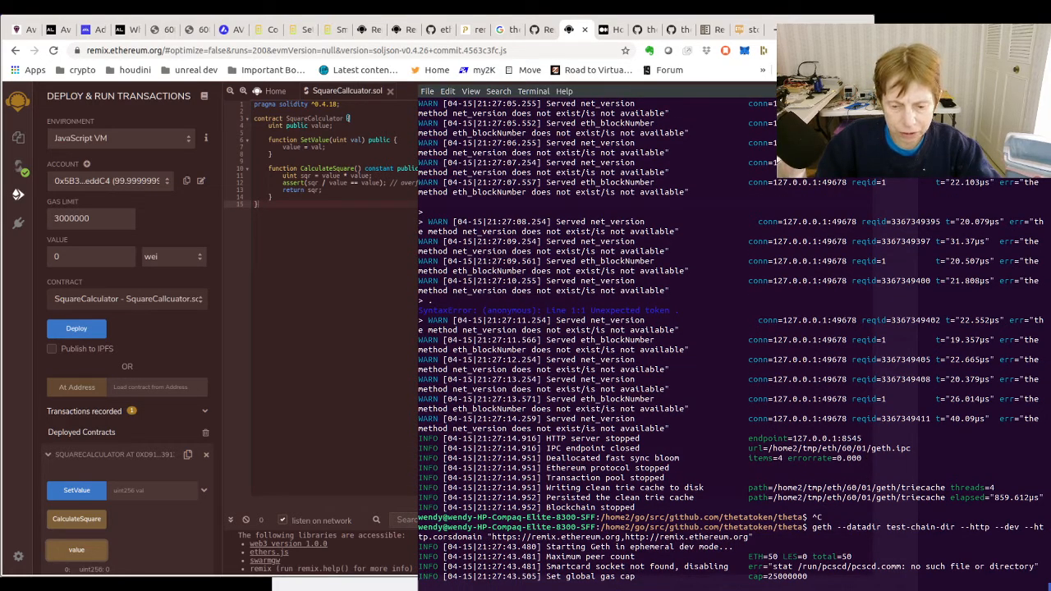
scroll("down", 3)
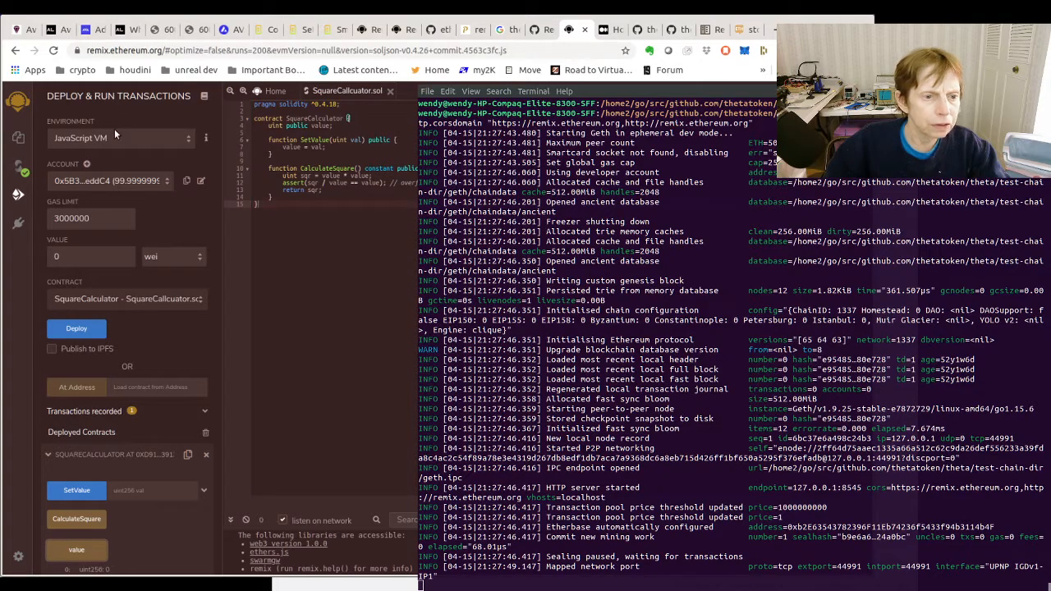
mouse_move(294, 330)
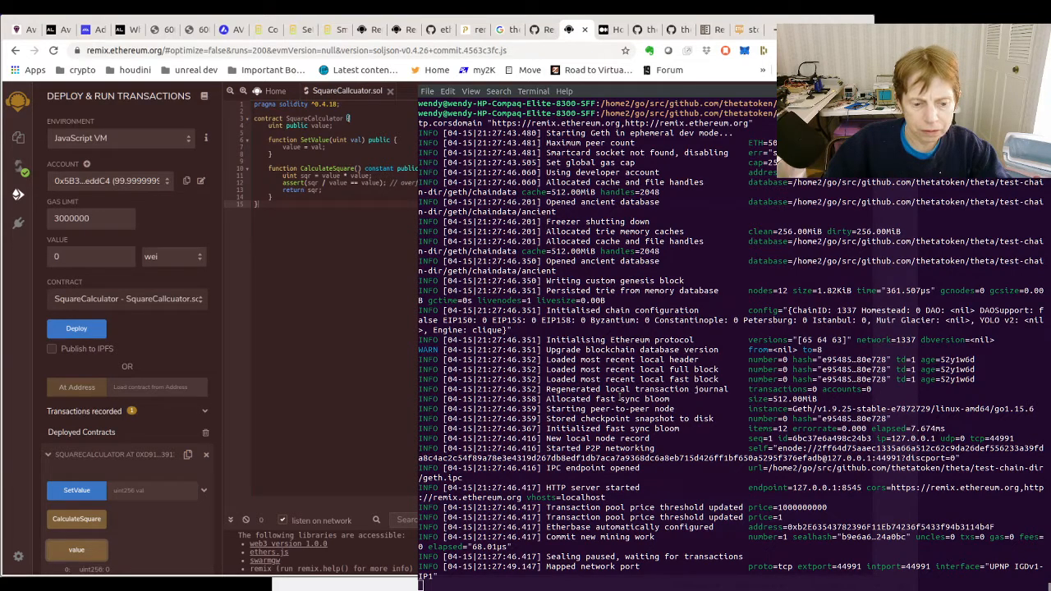
mouse_move(897, 506)
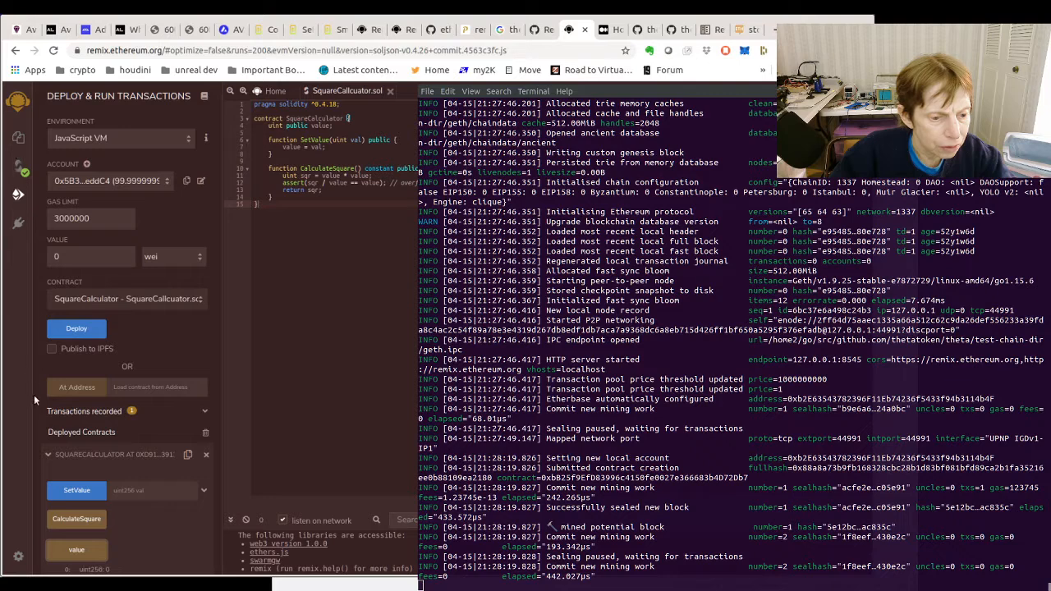
mouse_move(155, 453)
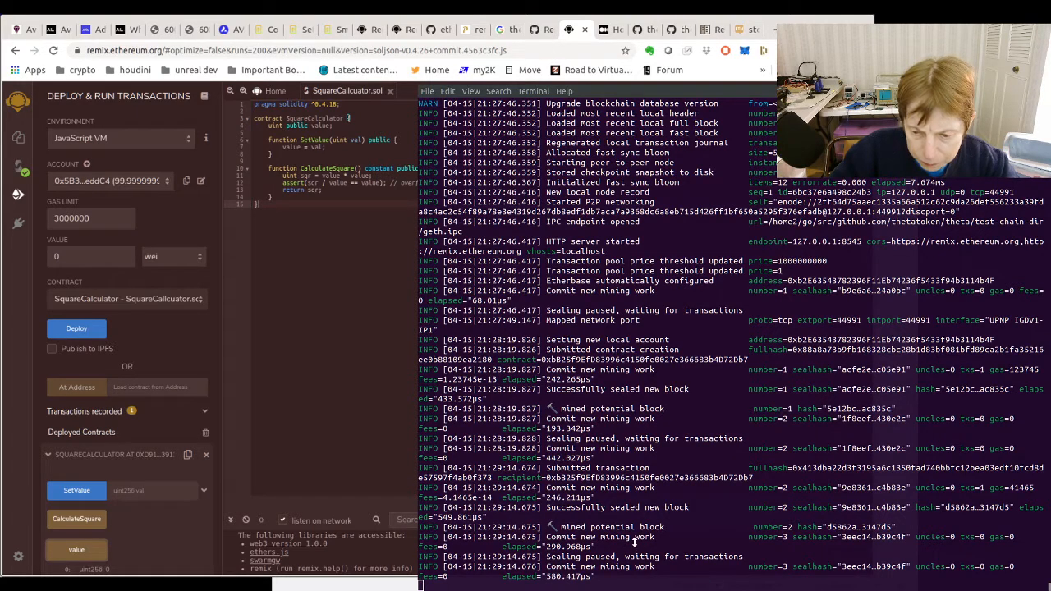
mouse_move(700, 538)
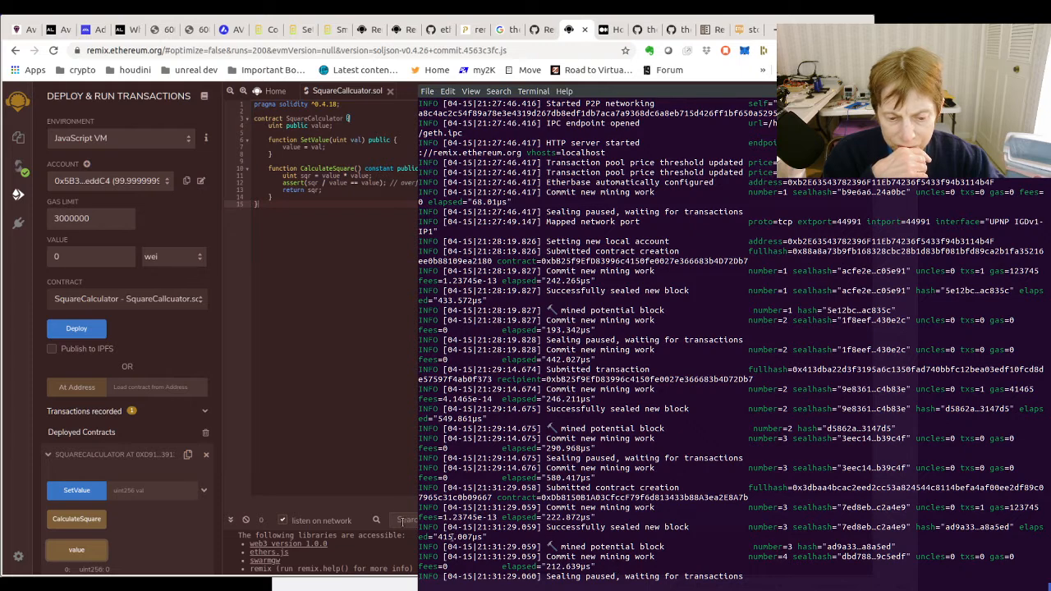
mouse_move(150, 540)
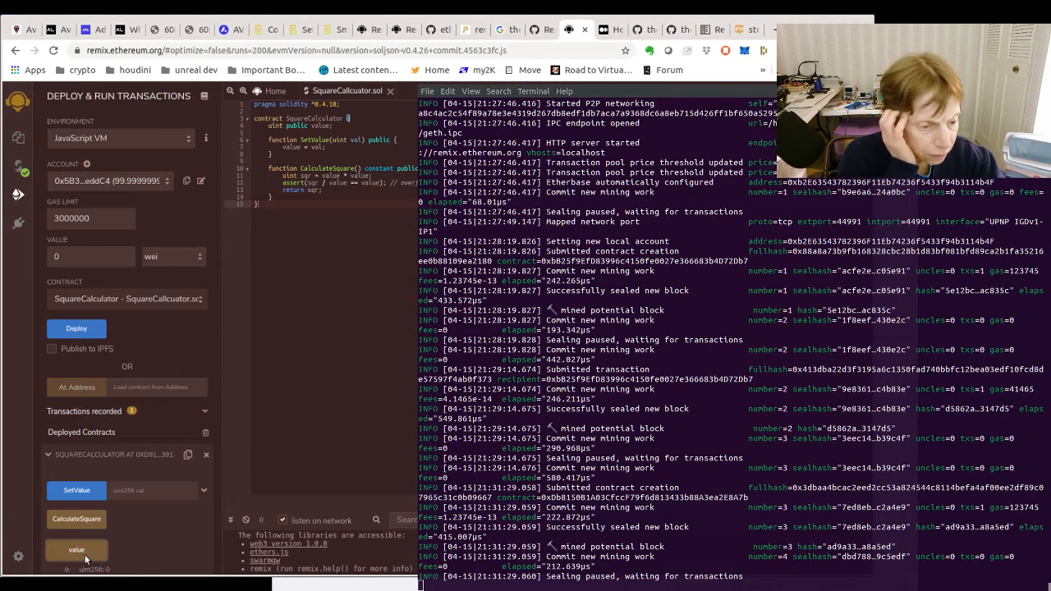
mouse_move(76, 550)
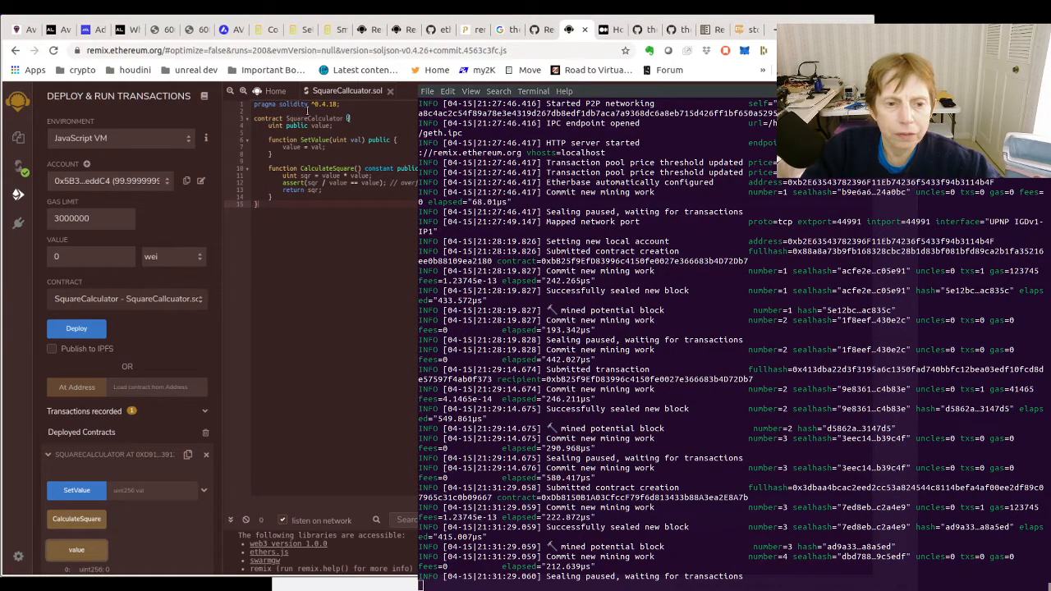
mouse_move(185, 162)
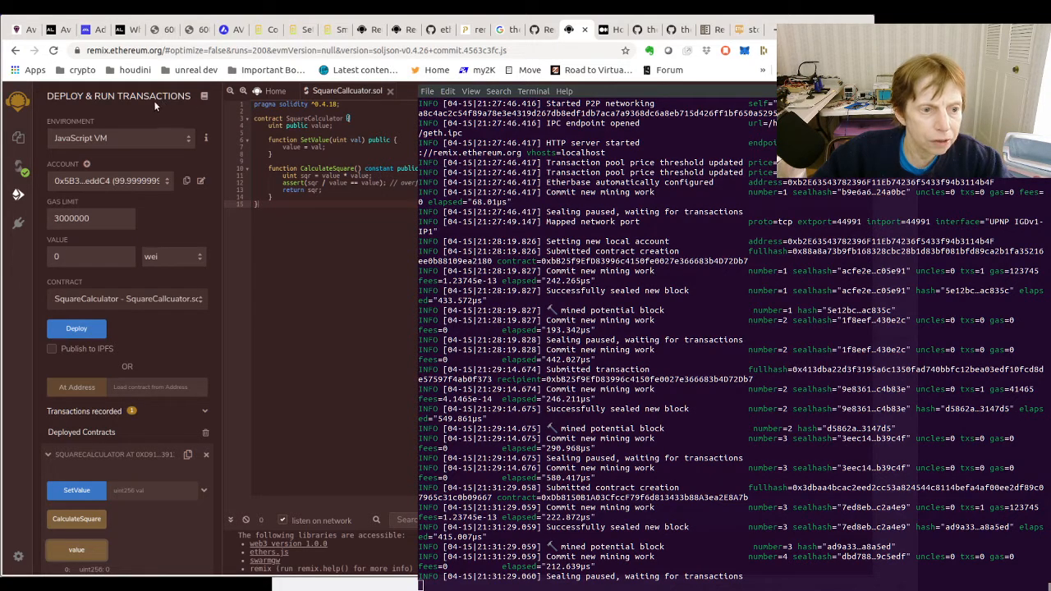
mouse_move(184, 142)
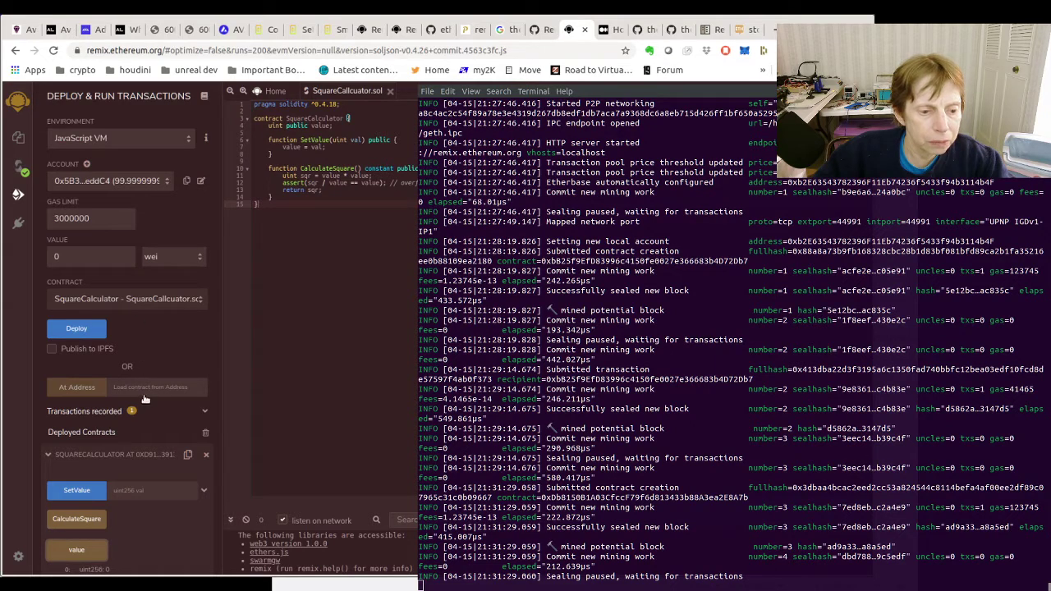
mouse_move(155, 391)
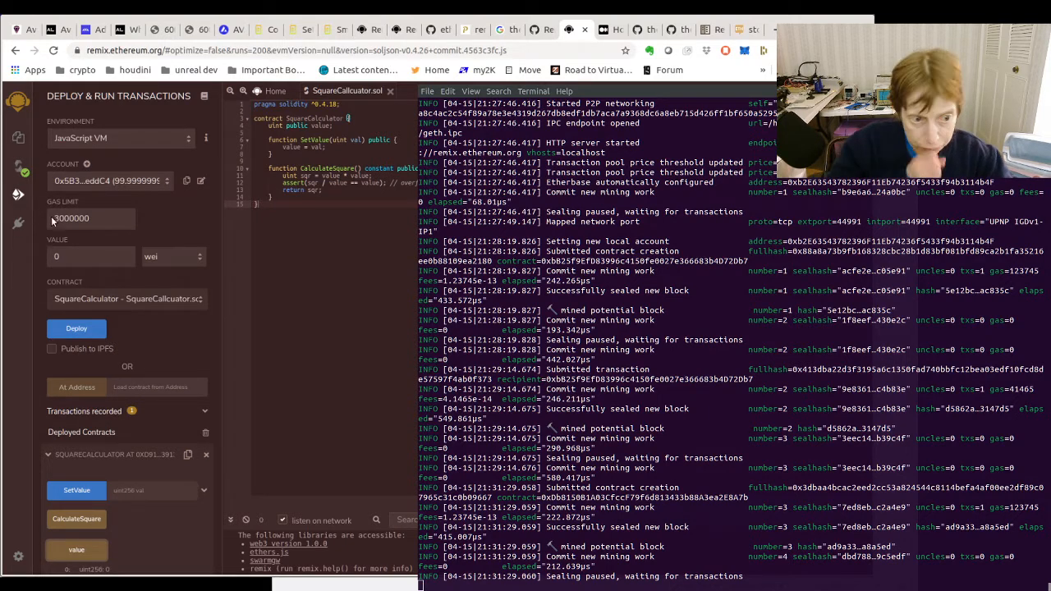
mouse_move(98, 235)
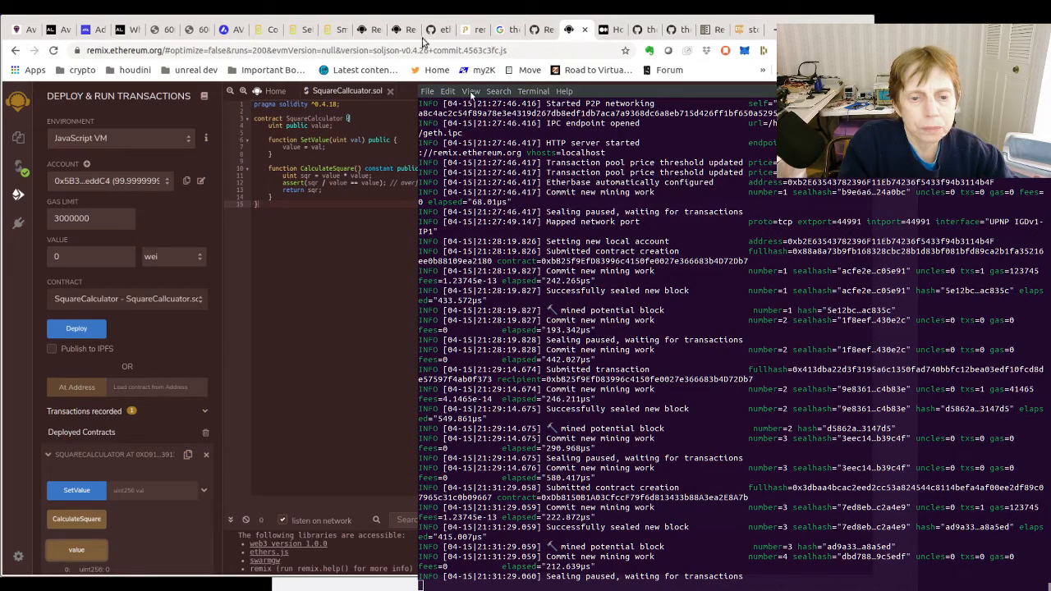
mouse_move(355, 205)
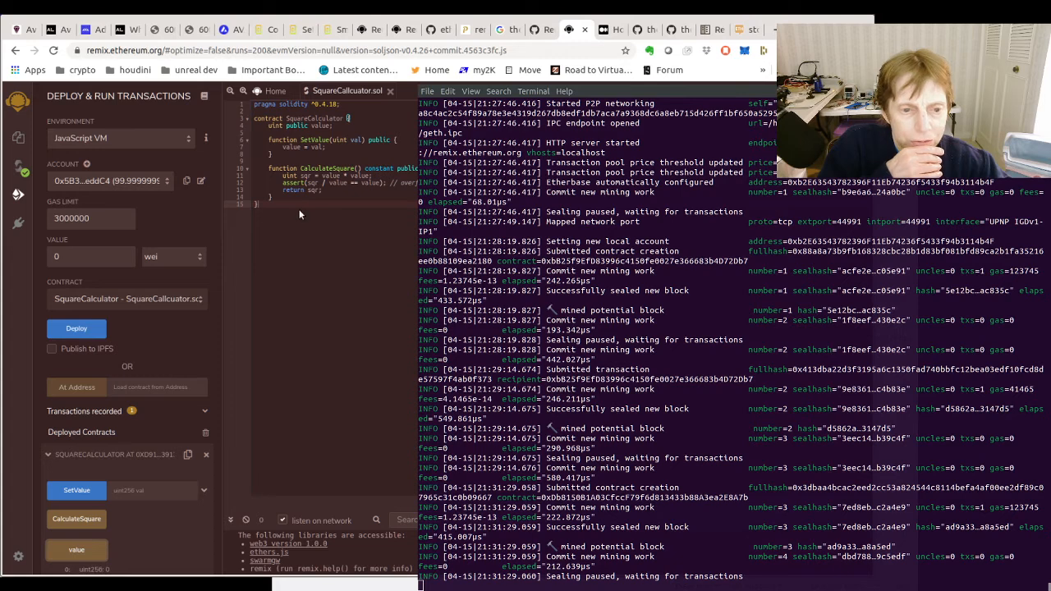
mouse_move(411, 212)
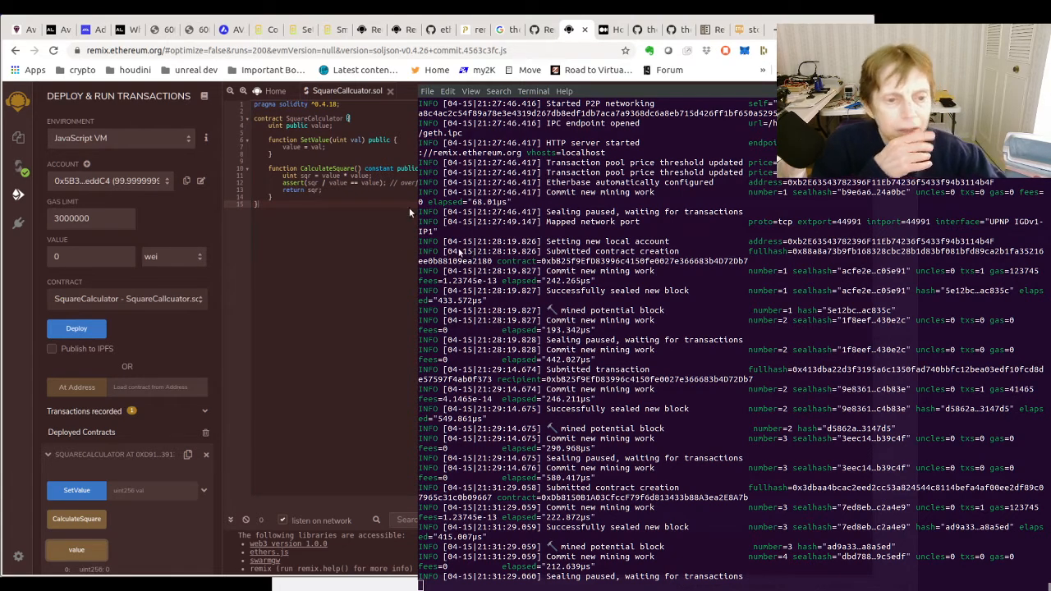